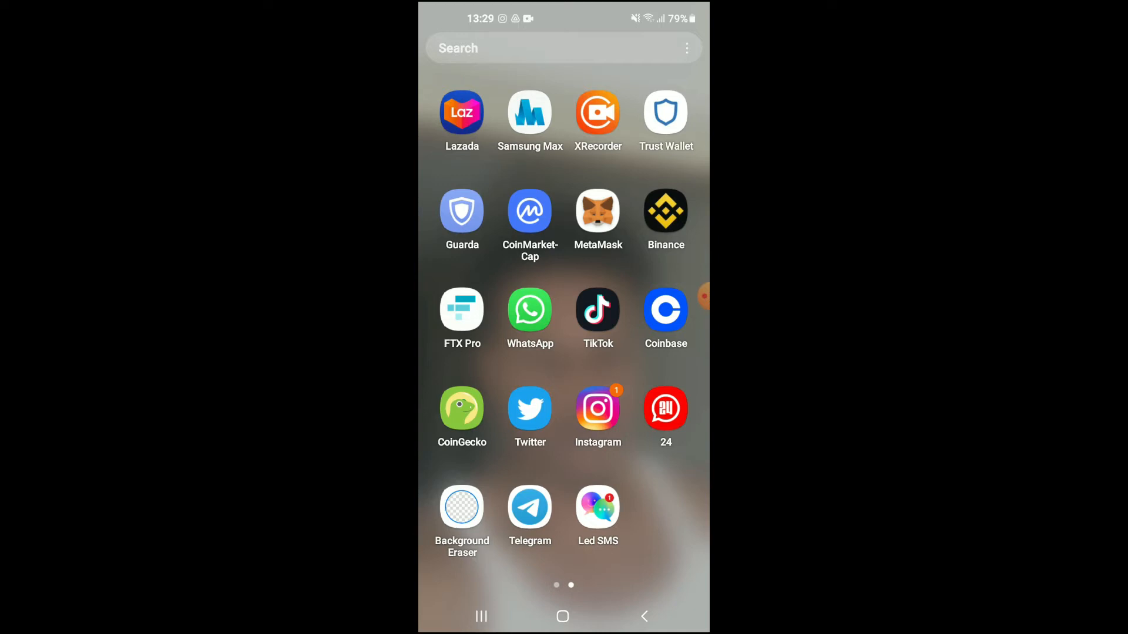
- Launch Telegram from the home screen into the Saved Messages chat showing 'Hey'
left_click(530, 506)
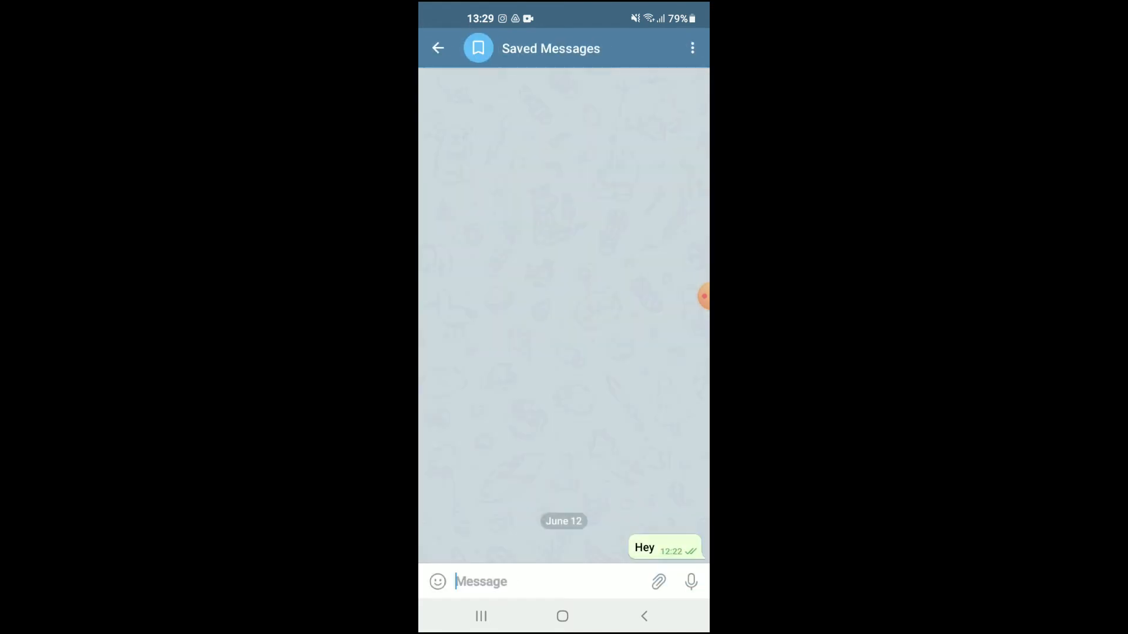
- Return to the chat list with the Saved Messages chat selected for actions
left_click(437, 47)
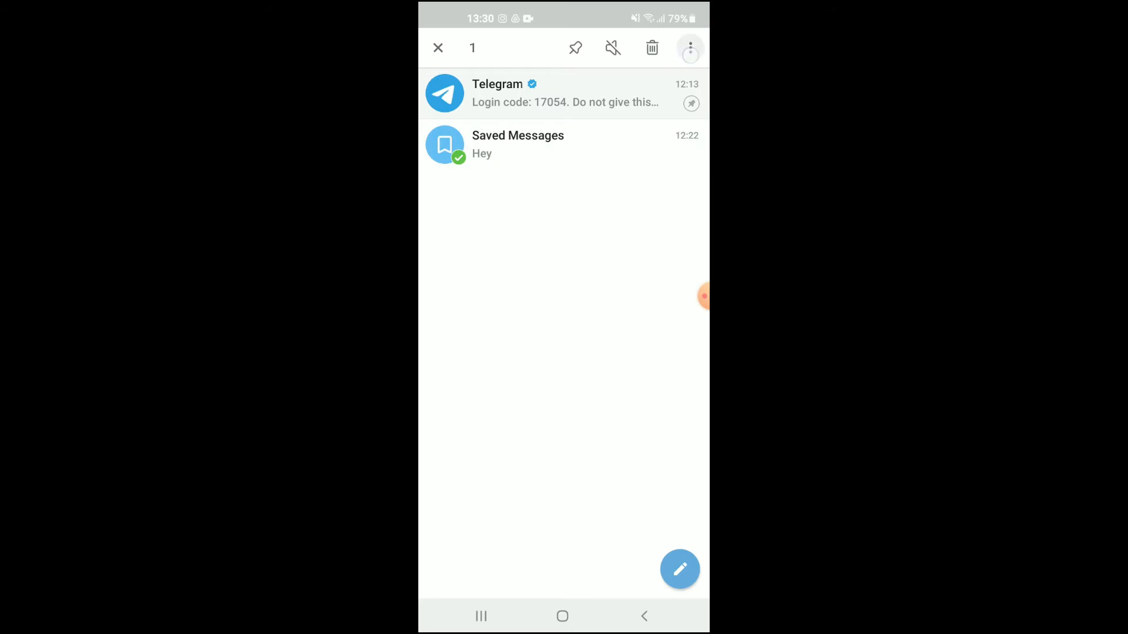
- Mark Saved Messages as unread via the chat menu, then reopen the menu offering Mark as read
left_click(688, 47)
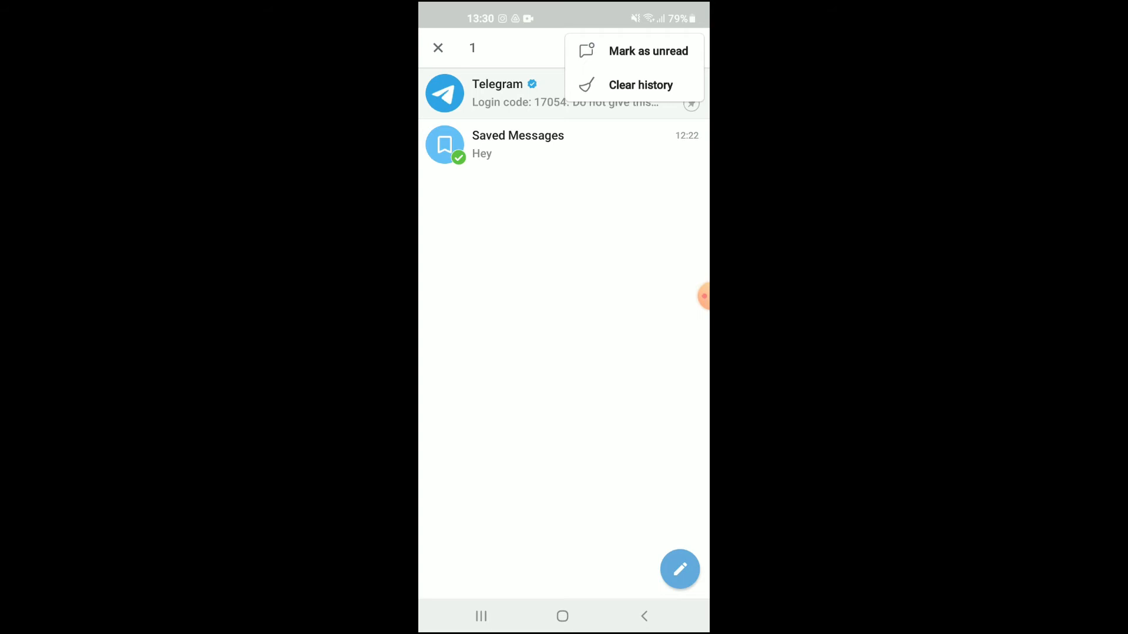
left_click(437, 47)
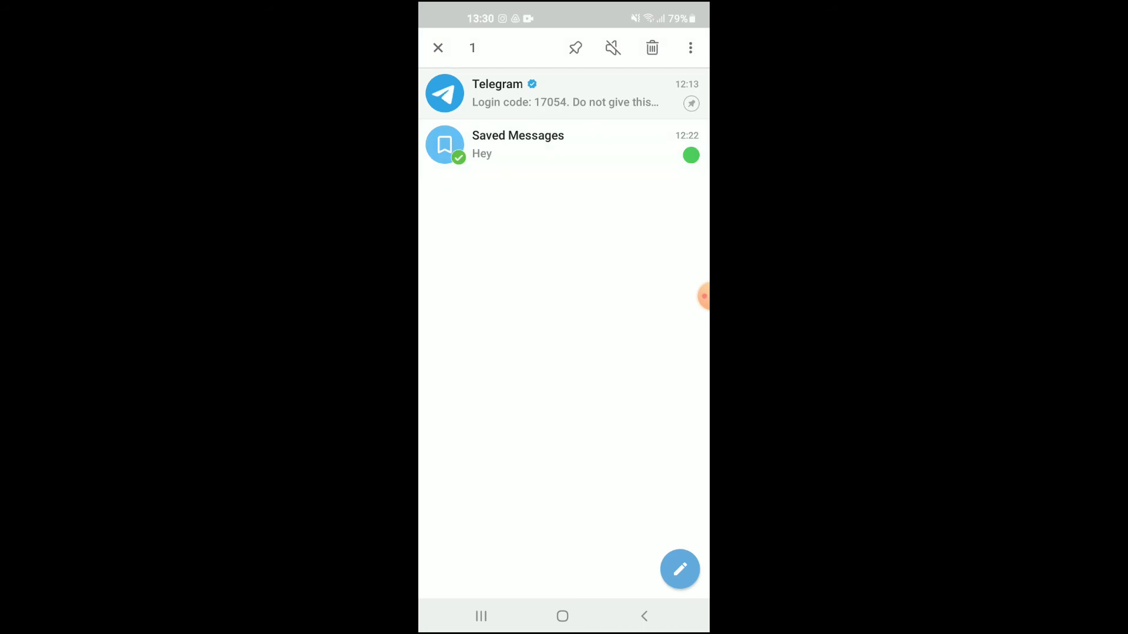
left_click(690, 47)
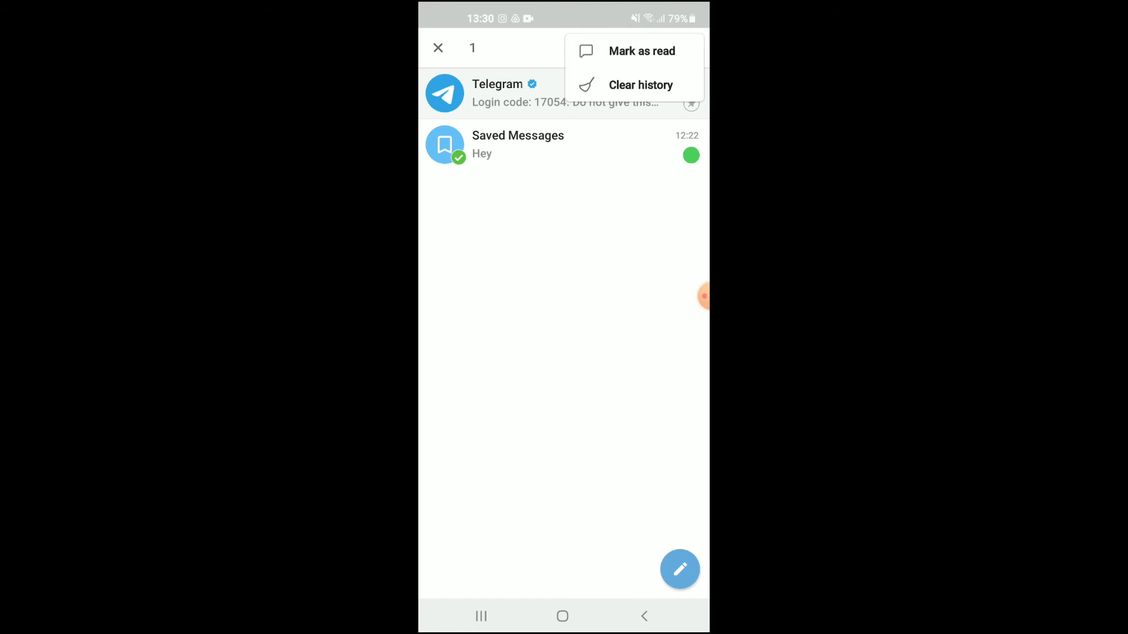